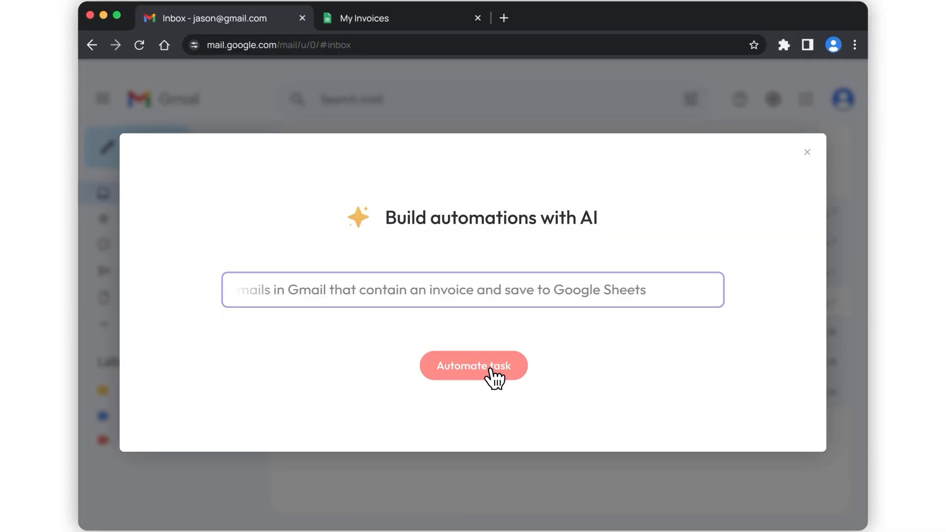
- Generate an automation from the prompt to save Gmail invoice emails into Google Sheets
{"action": "left_click", "coordinate": [806, 151]}
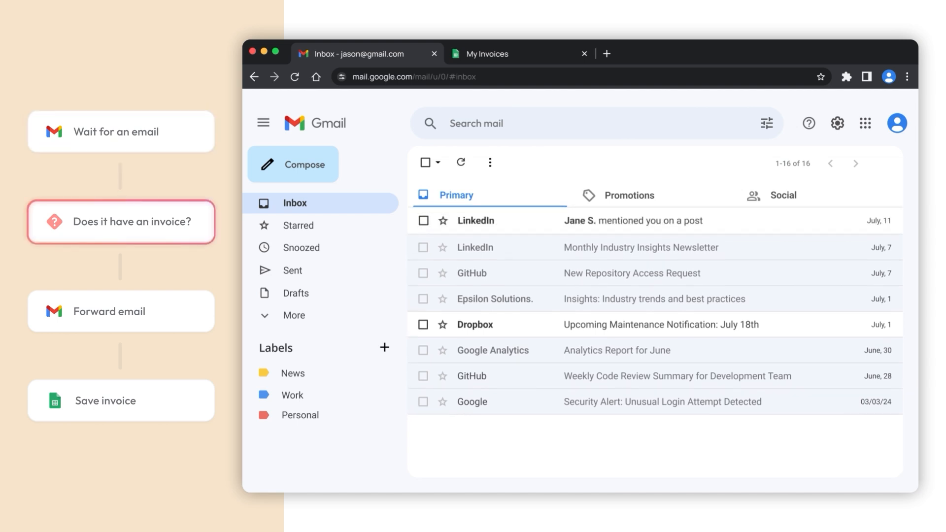
- Walk through the four workflow cards, starting with the 'Wait for an email' trigger
{"action": "left_click", "coordinate": [121, 132]}
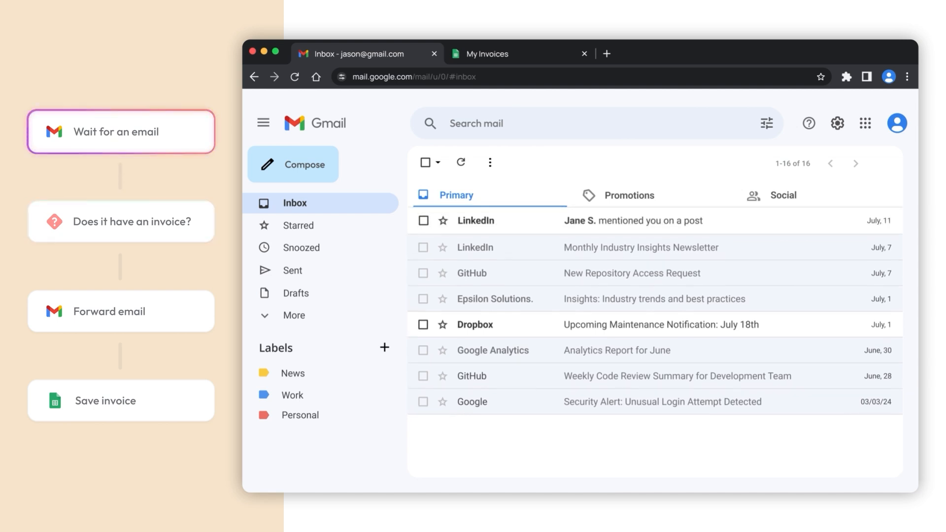